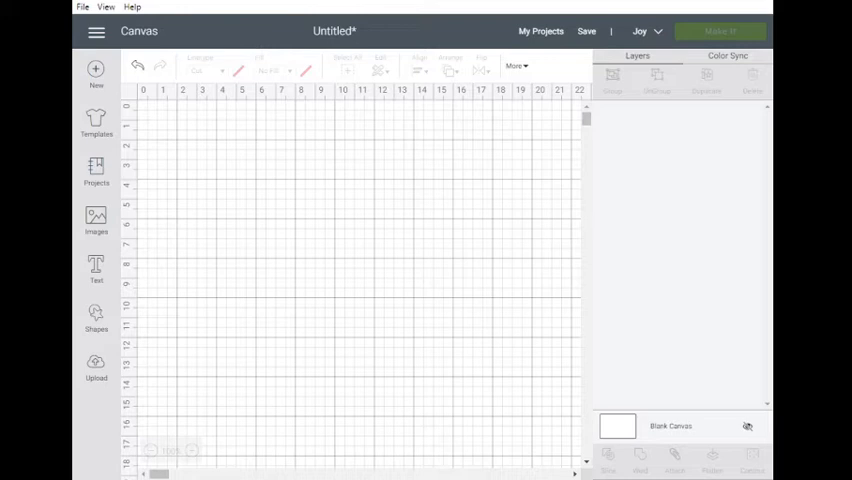
{"action": "mouse_move", "coordinate": [497, 437]}
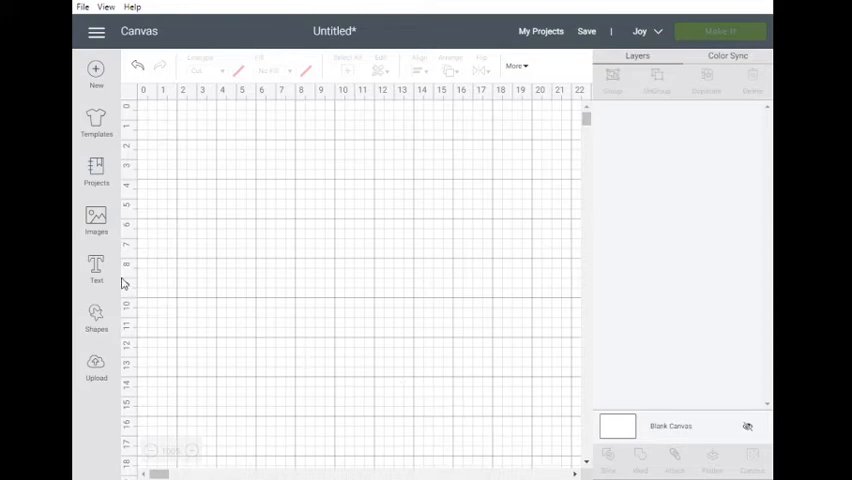
Add a new text box reading 332 in Bahnschrift.
{"action": "left_click", "coordinate": [96, 268]}
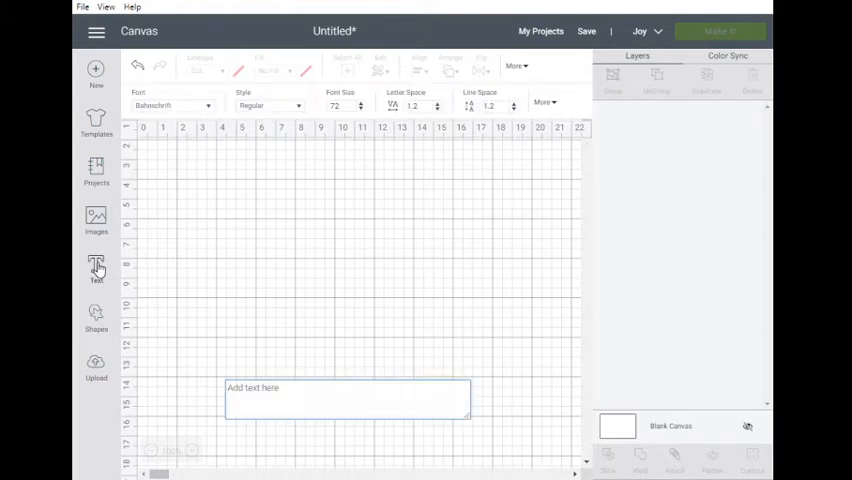
{"action": "type", "text": "332"}
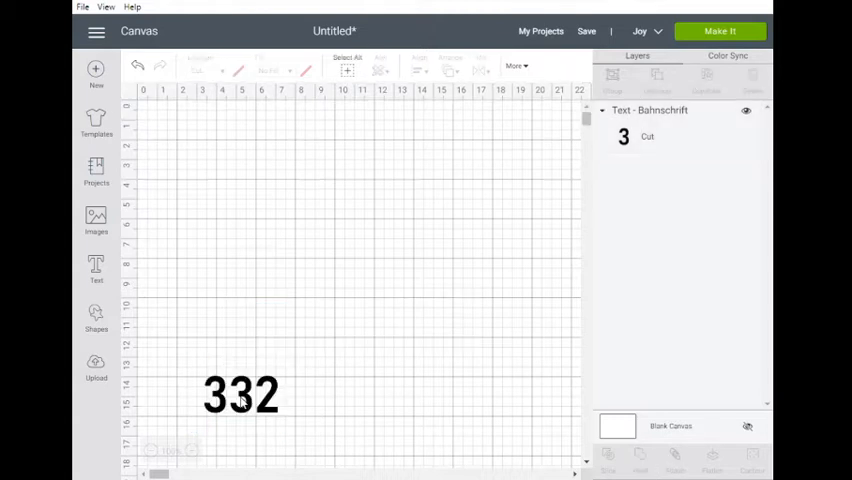
Move 332 near the canvas top, duplicate it, and colour the copy grey.
{"action": "left_click", "coordinate": [240, 393]}
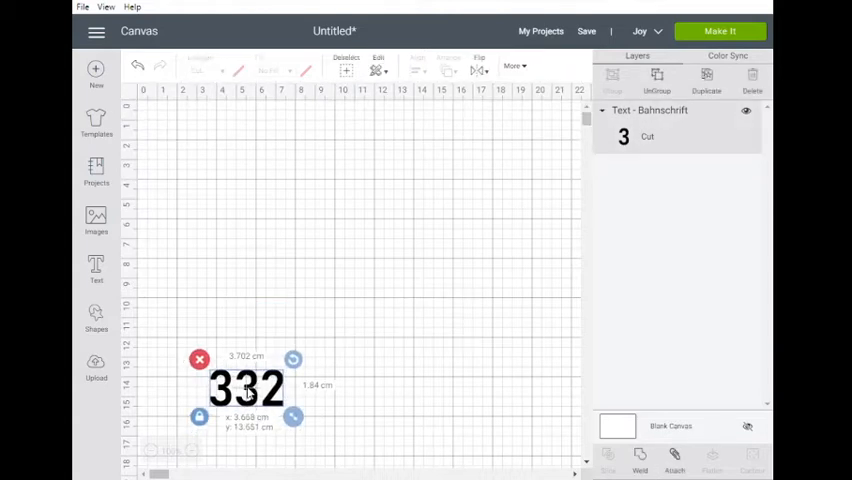
{"action": "left_click_drag", "start_coordinate": [247, 388], "coordinate": [355, 185]}
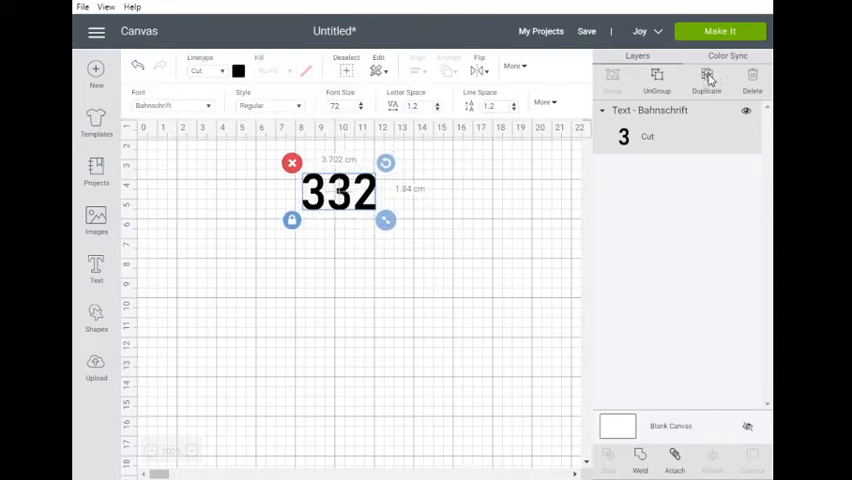
{"action": "left_click", "coordinate": [706, 80]}
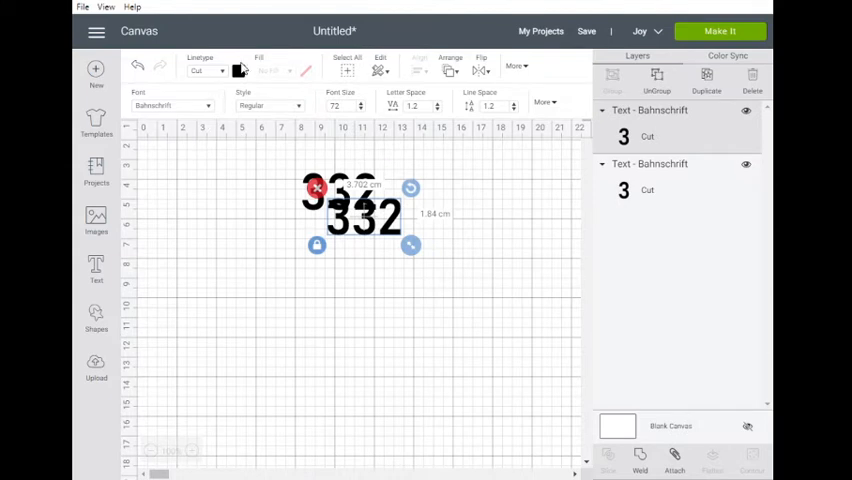
{"action": "left_click", "coordinate": [238, 71]}
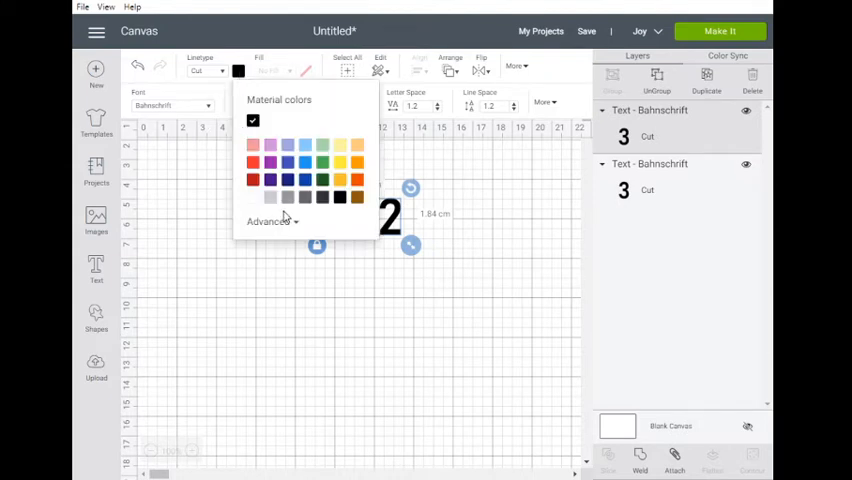
{"action": "left_click", "coordinate": [269, 120]}
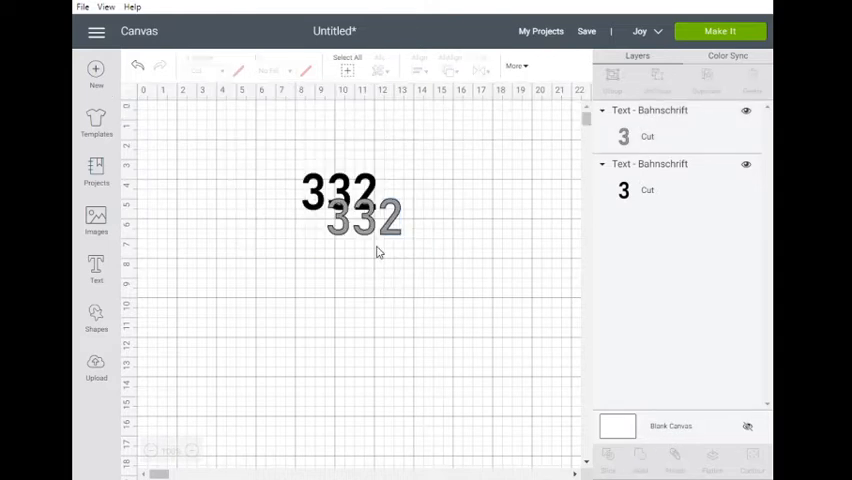
{"action": "left_click", "coordinate": [360, 210]}
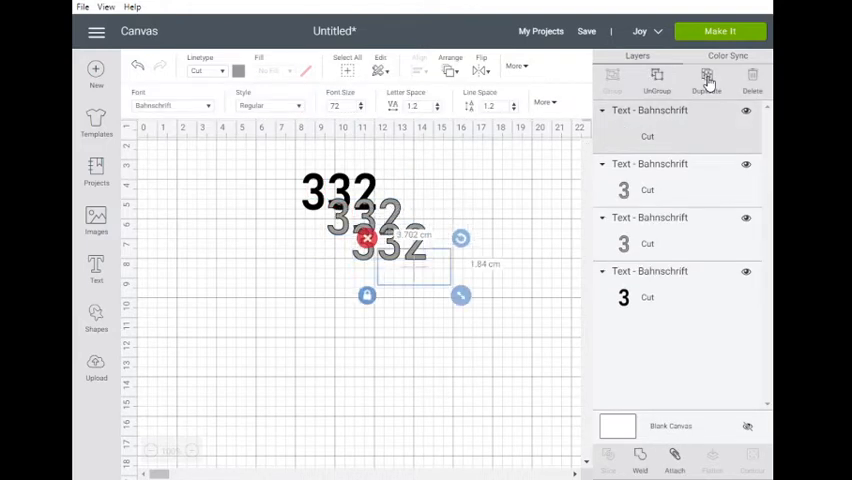
Duplicate the grey 332 again to extend the diagonal cascade of copies.
{"action": "left_click", "coordinate": [706, 78]}
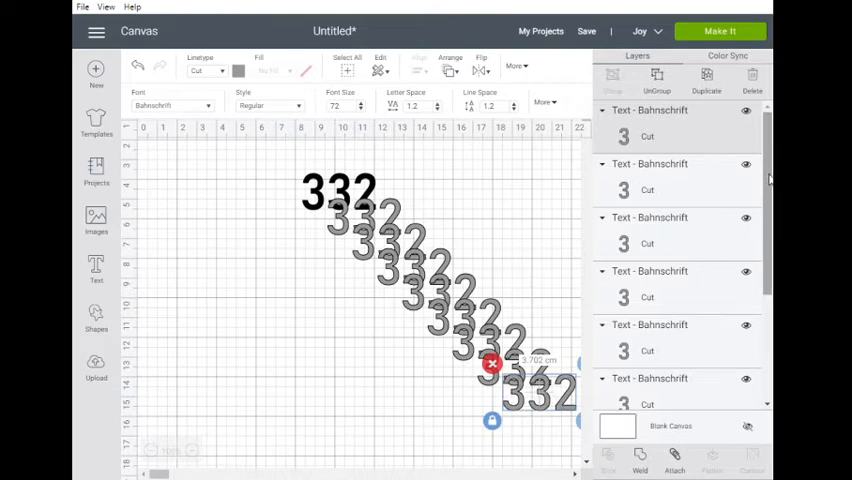
{"action": "scroll", "scroll_direction": "down", "scroll_amount": 3}
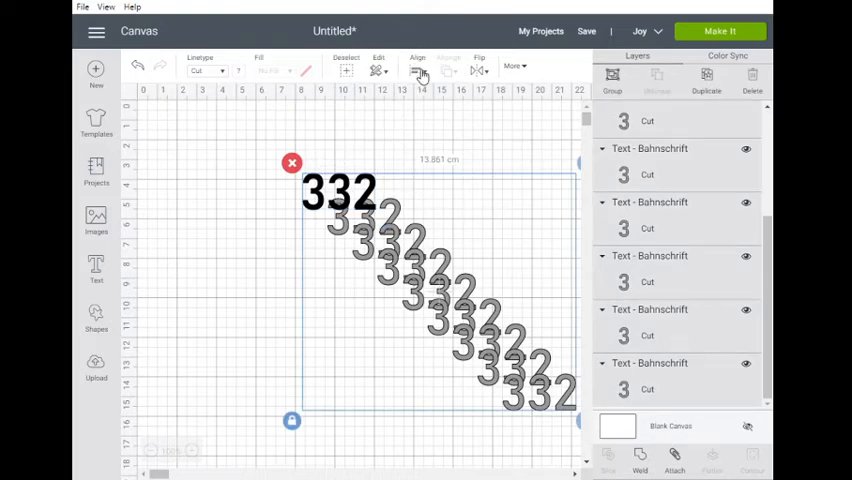
Align all 332 copies to one centre, stacking the grey copies together.
{"action": "left_click", "coordinate": [419, 69]}
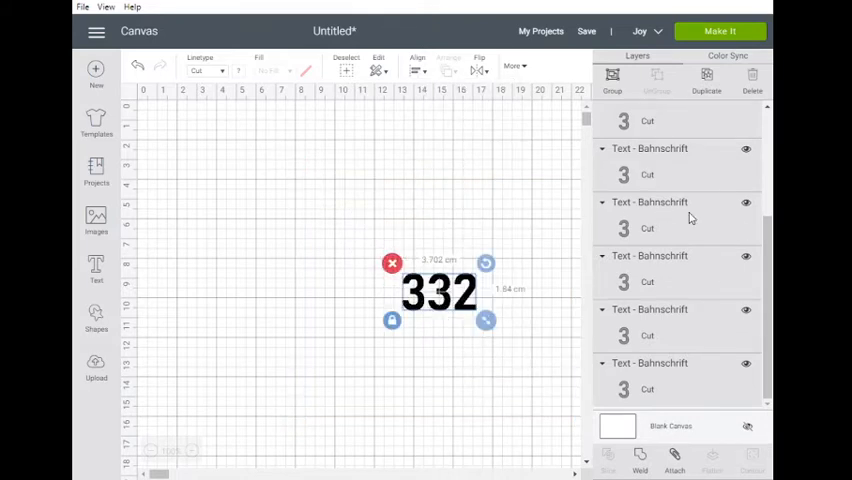
{"action": "scroll", "scroll_direction": "down", "scroll_amount": 3}
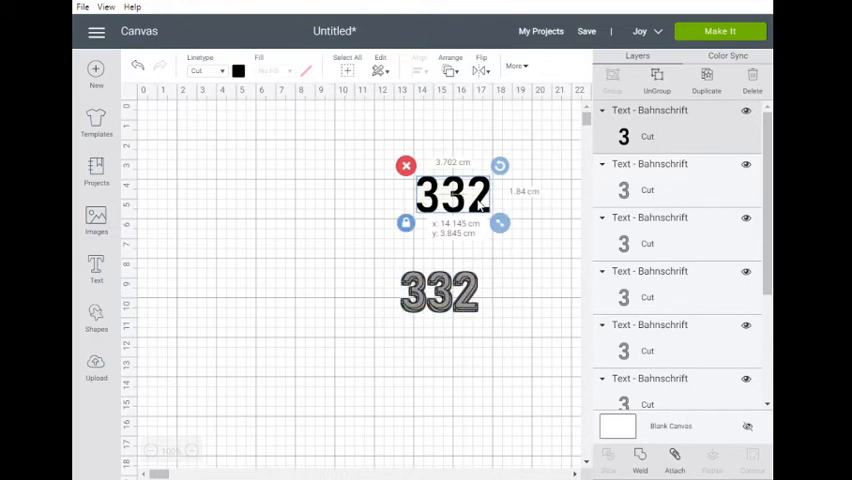
Weld the grey copies and place the black 332 over the outline shape.
{"action": "left_click", "coordinate": [452, 193]}
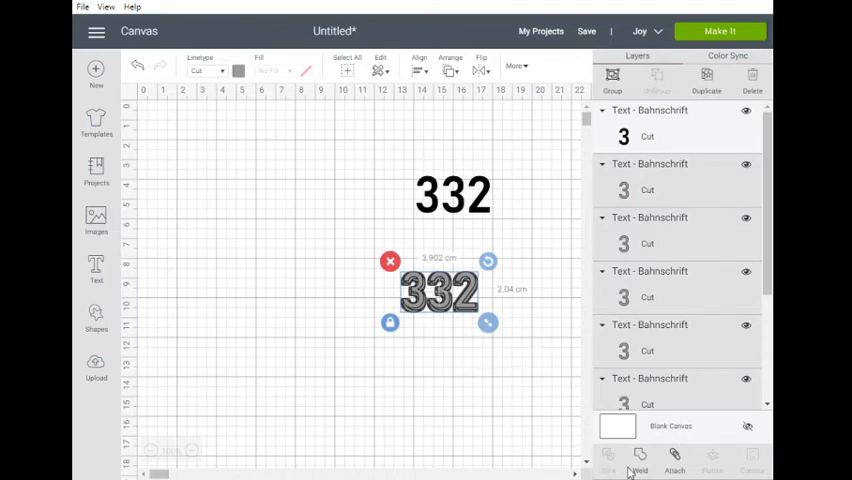
{"action": "mouse_move", "coordinate": [640, 462]}
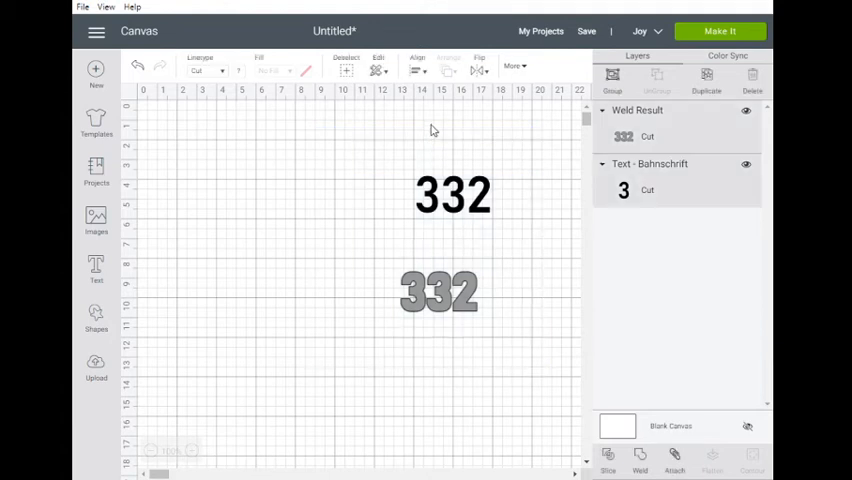
{"action": "left_click", "coordinate": [417, 66]}
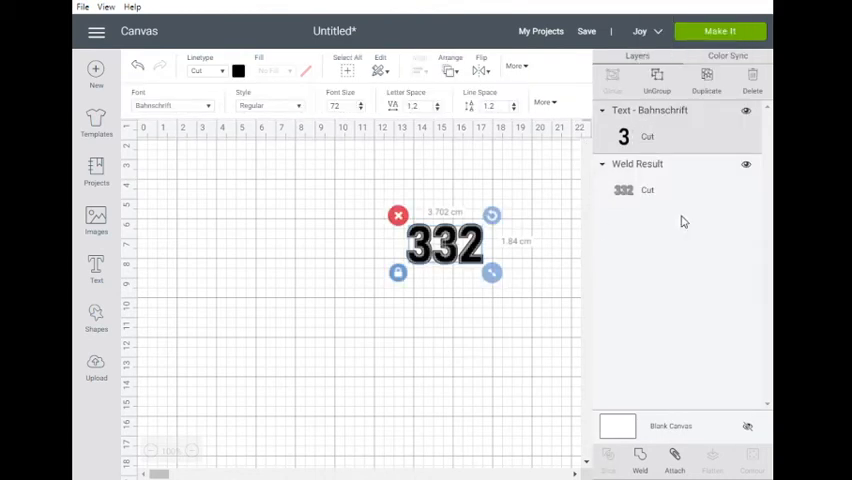
{"action": "mouse_move", "coordinate": [491, 310]}
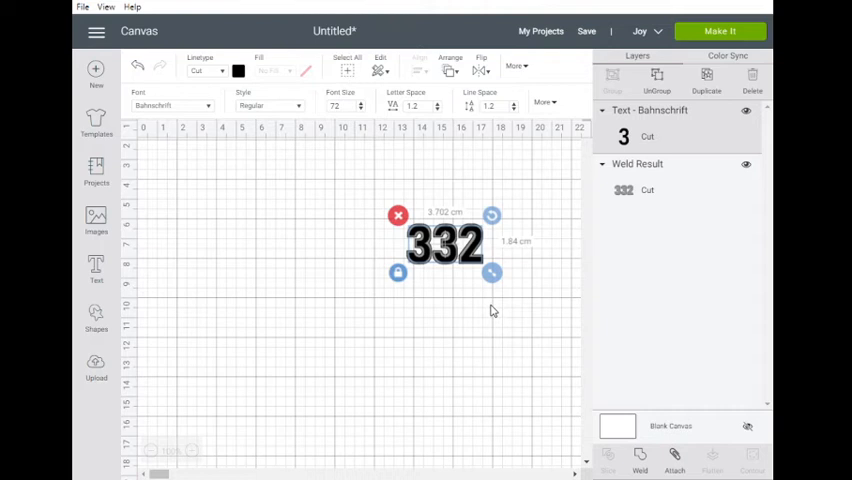
{"action": "mouse_move", "coordinate": [487, 315]}
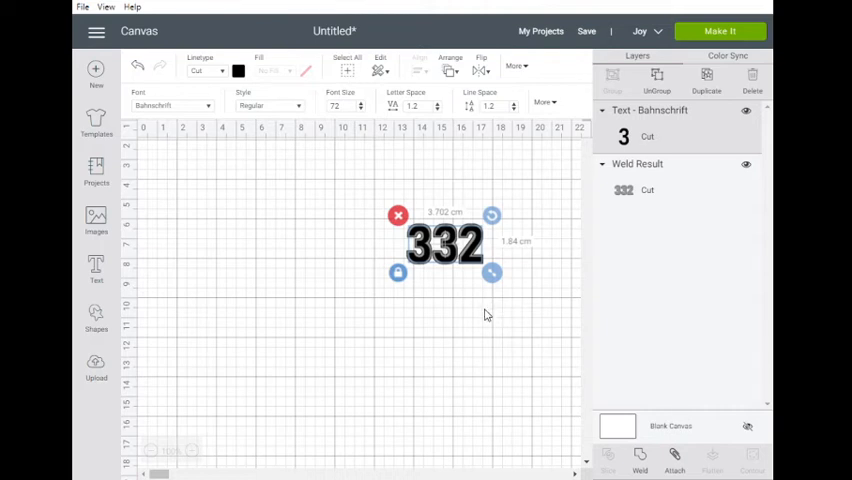
{"action": "mouse_move", "coordinate": [477, 386]}
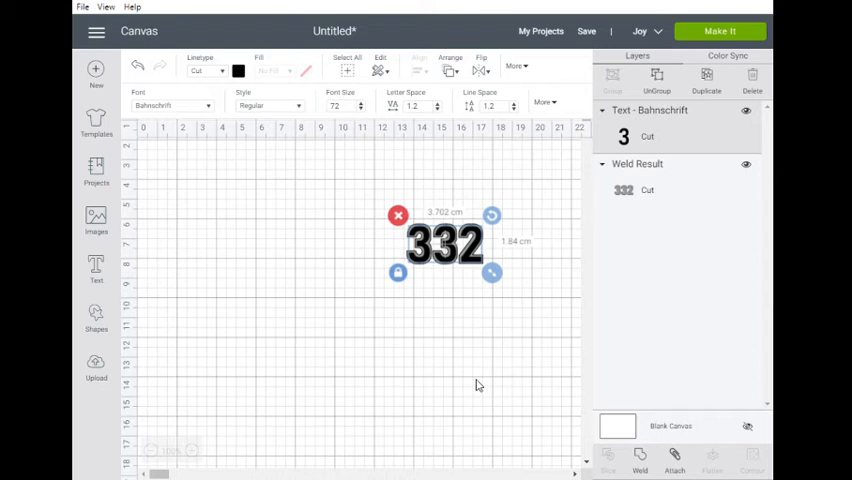
{"action": "mouse_move", "coordinate": [464, 278]}
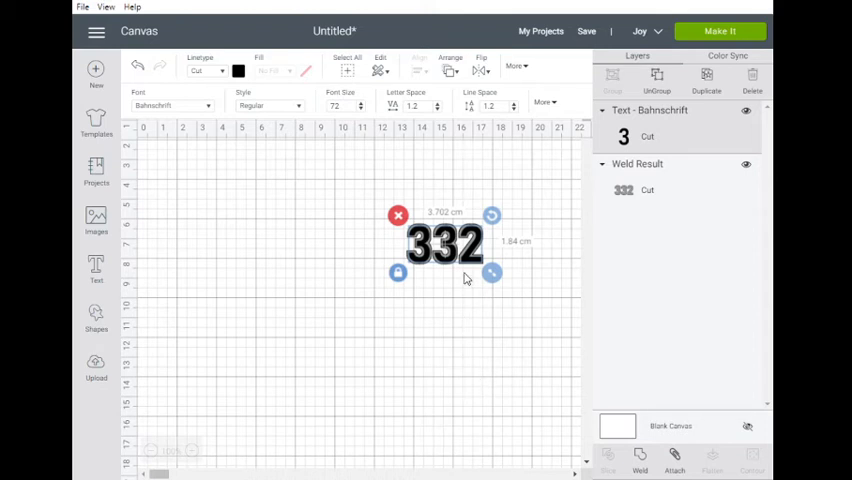
{"action": "mouse_move", "coordinate": [339, 178]}
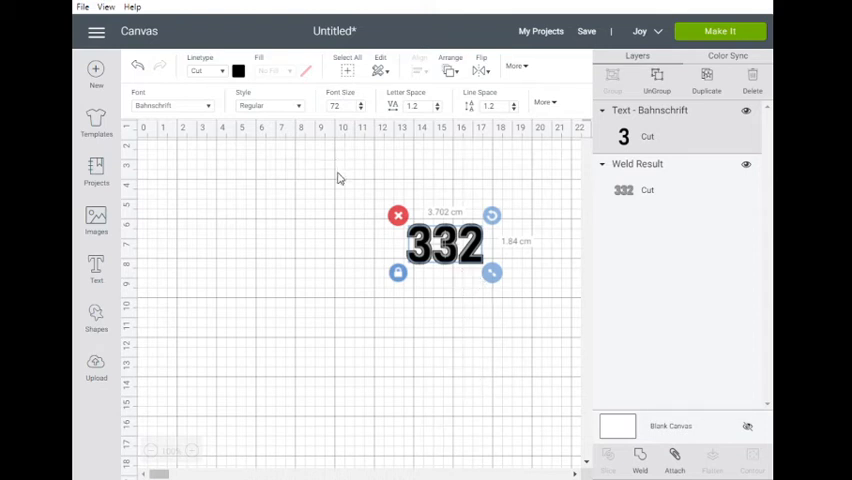
{"action": "mouse_move", "coordinate": [422, 218]}
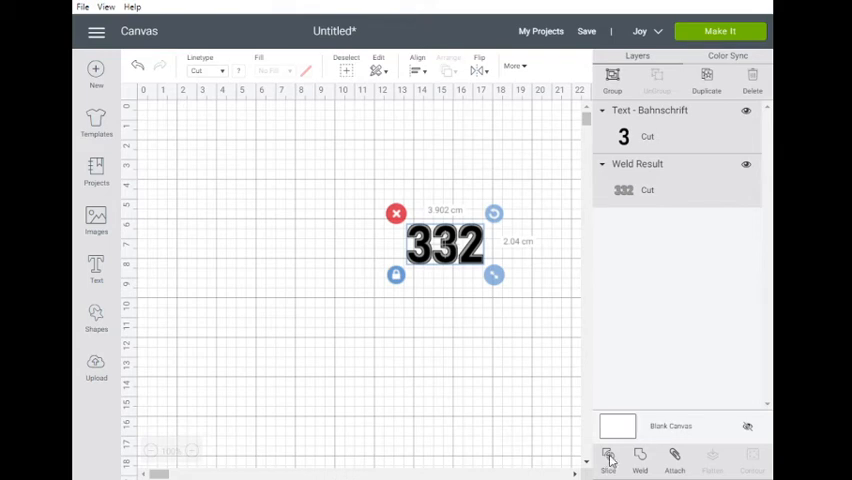
{"action": "left_click", "coordinate": [639, 460]}
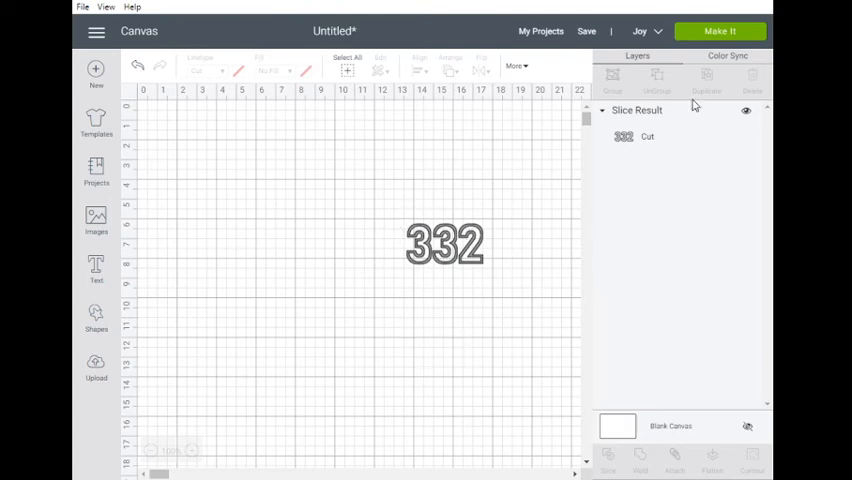
{"action": "mouse_move", "coordinate": [472, 313]}
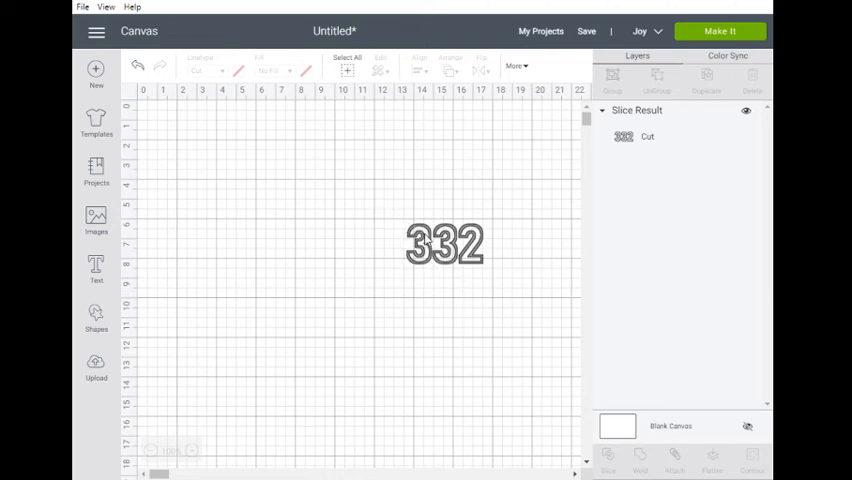
Select the sliced 332 outline result.
{"action": "left_click", "coordinate": [444, 244]}
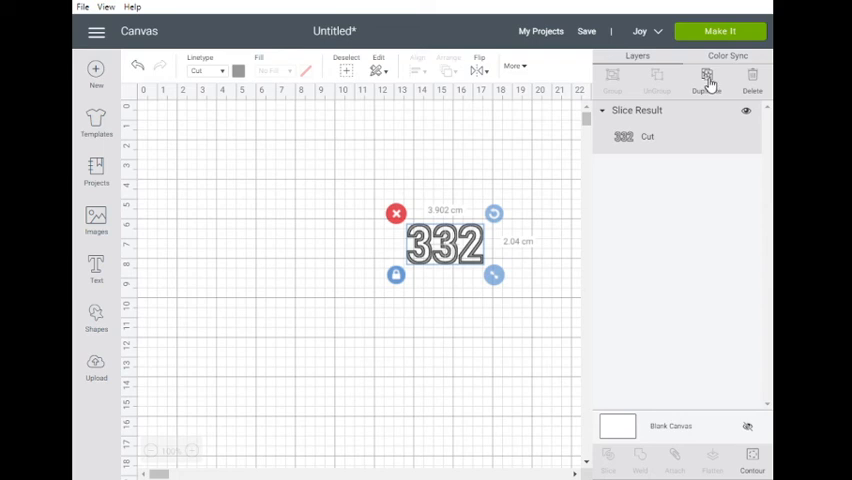
Duplicate the 332 outline and shrink the copy to about 2.8 cm wide.
{"action": "left_click", "coordinate": [706, 78]}
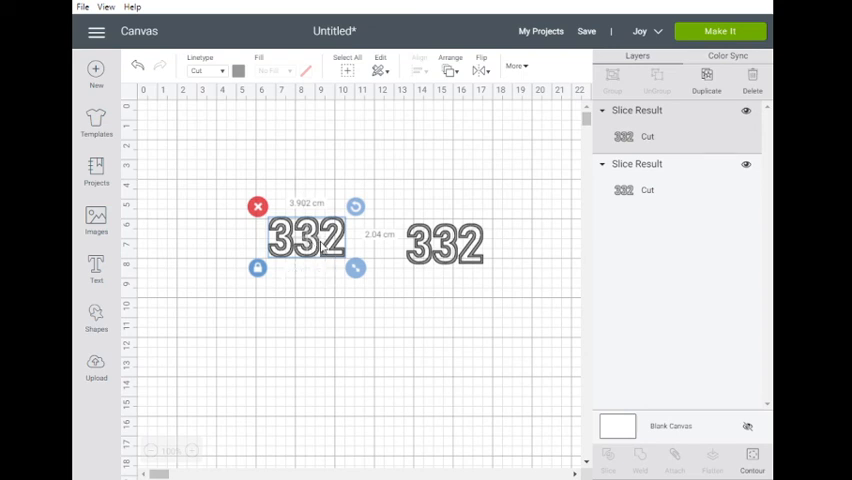
{"action": "mouse_move", "coordinate": [338, 126]}
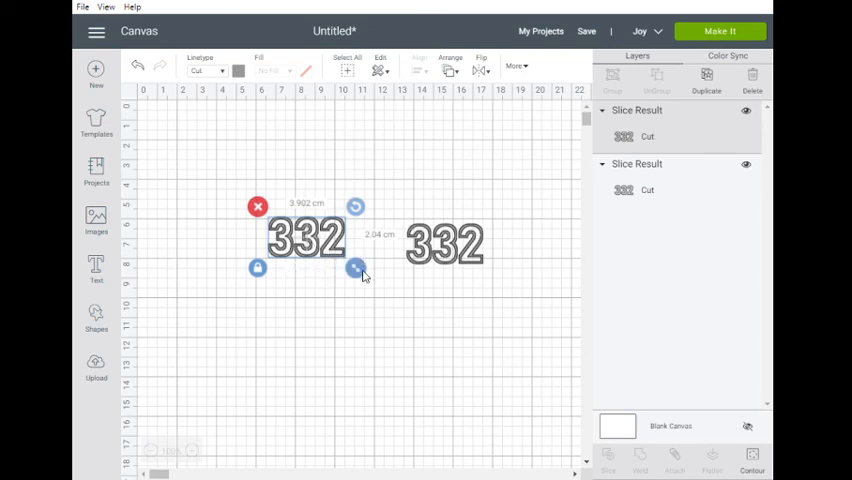
{"action": "left_click_drag", "start_coordinate": [360, 271], "coordinate": [347, 267]}
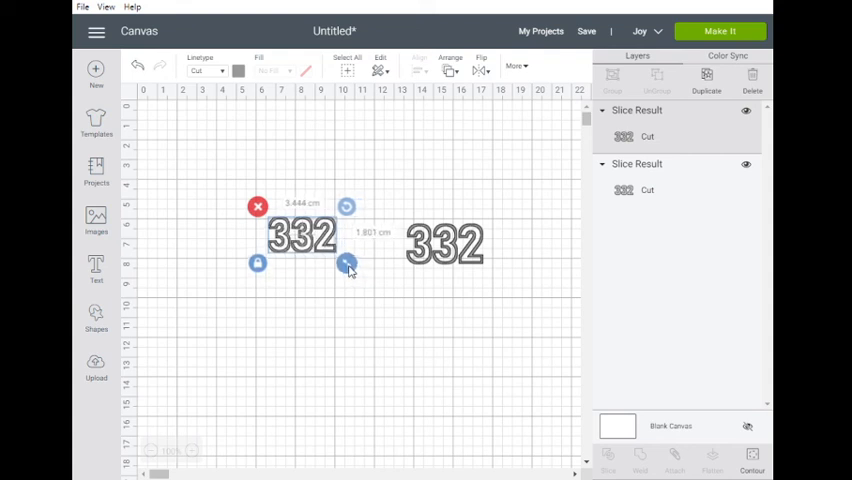
{"action": "left_click_drag", "start_coordinate": [347, 267], "coordinate": [336, 259]}
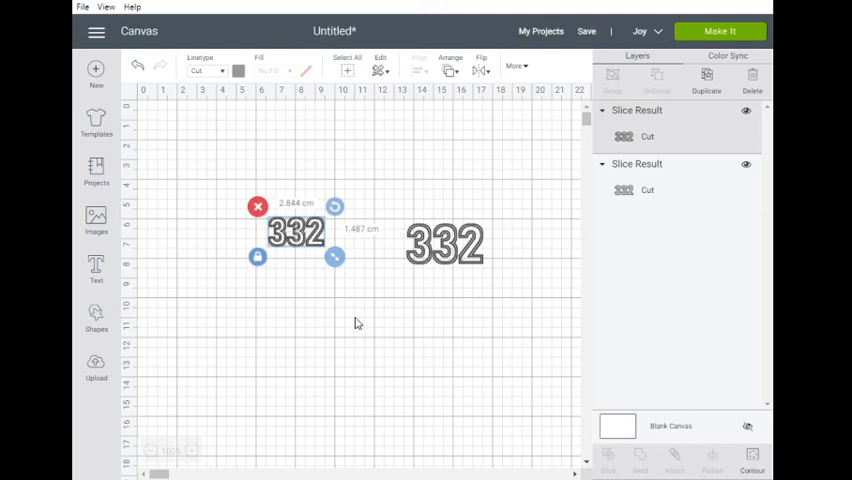
{"action": "mouse_move", "coordinate": [350, 334]}
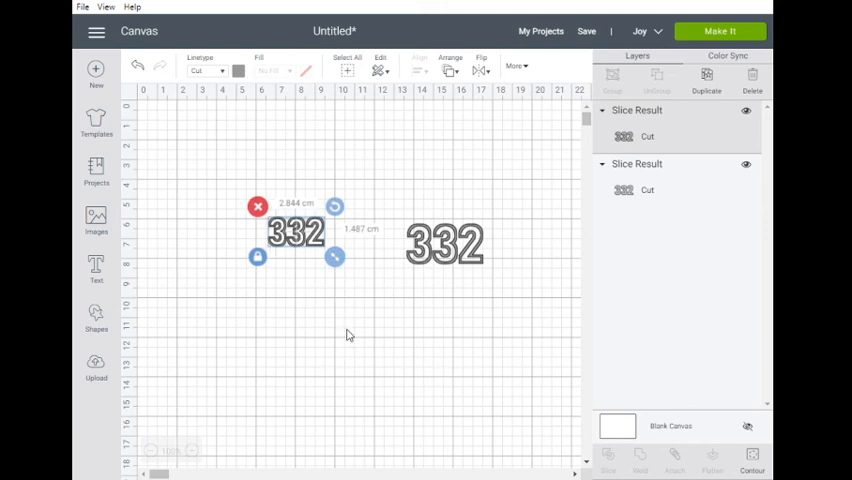
{"action": "mouse_move", "coordinate": [359, 351]}
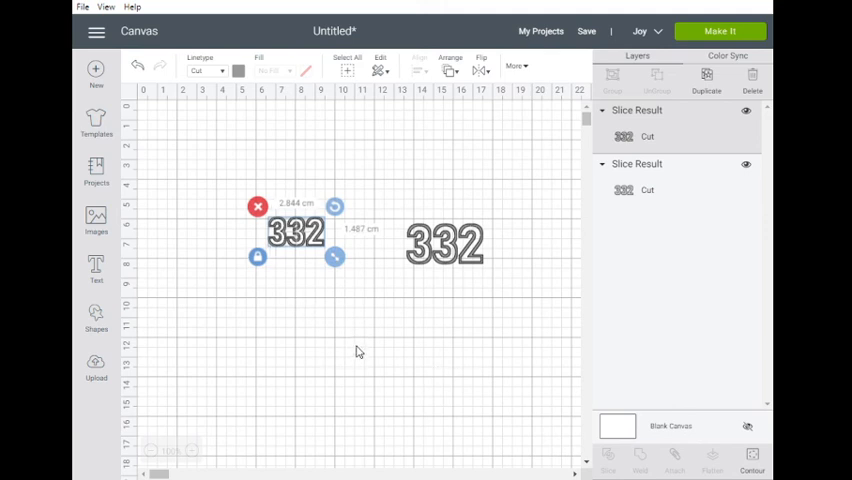